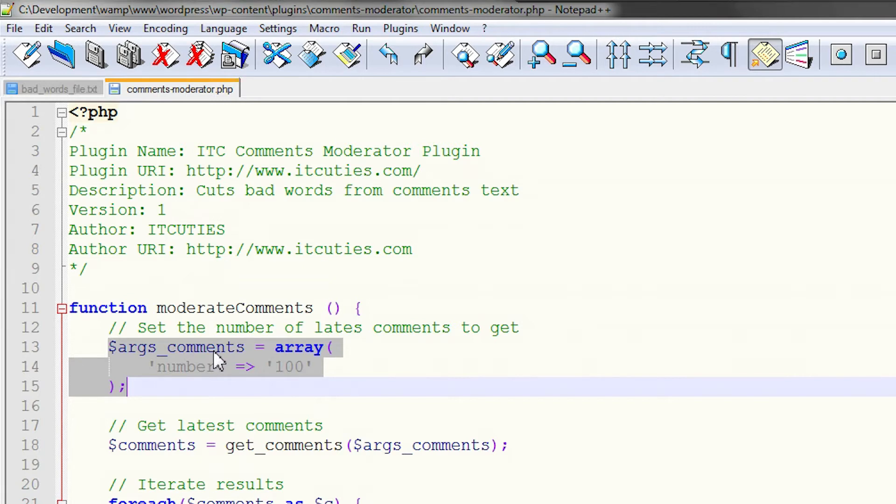
# - Review the moderateComments code: fetching comments as arrays, the bad-words file URL, the loop, str_replace with stars and wp_update_comment
pyautogui.scroll(-3)
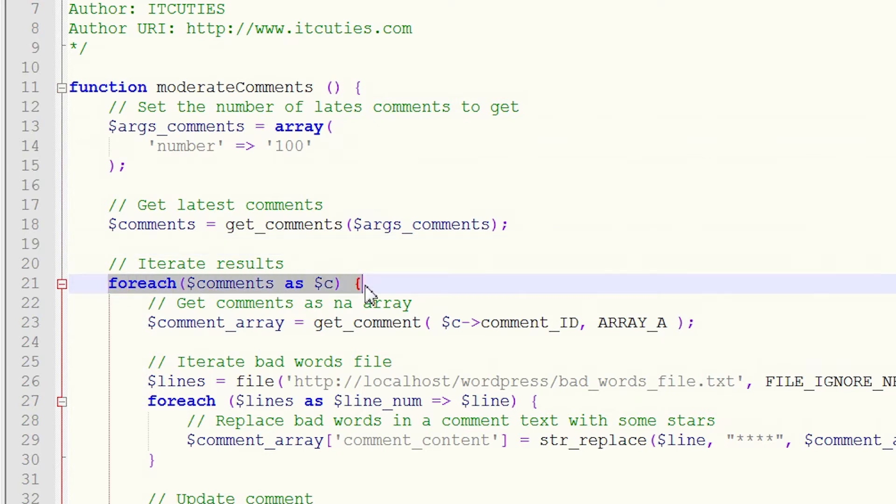
pyautogui.moveTo(159, 343)
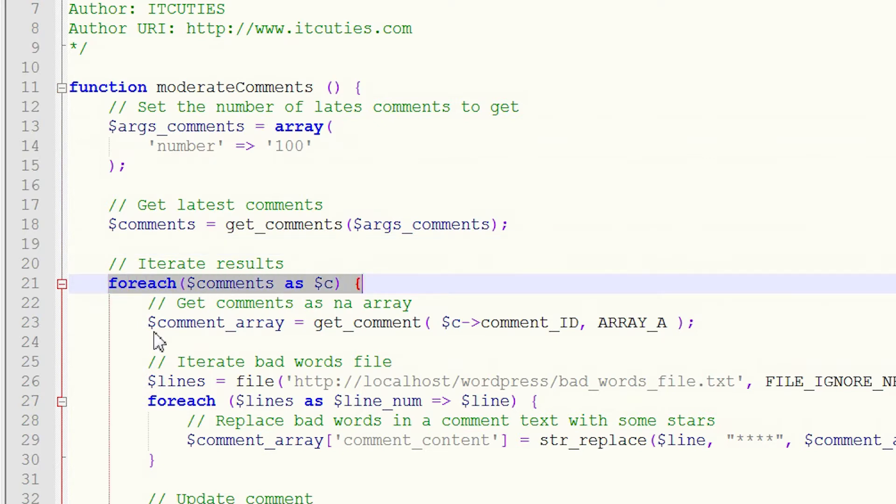
pyautogui.click(361, 323)
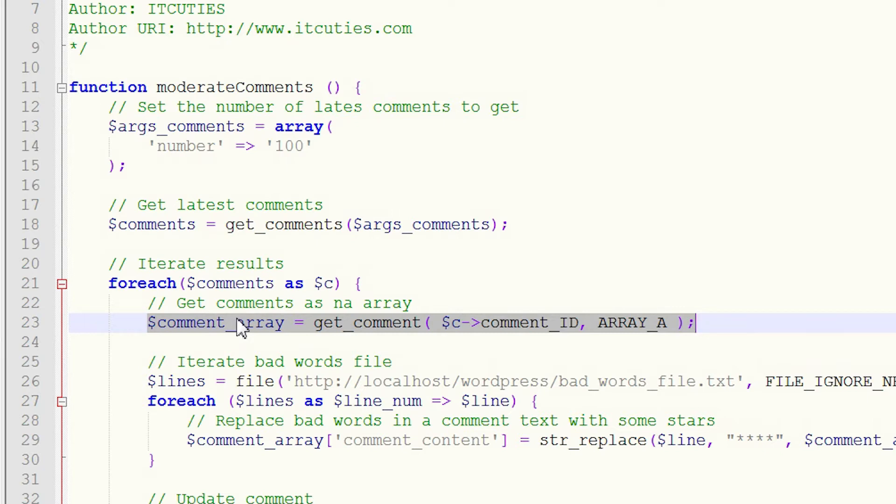
pyautogui.moveTo(146, 392)
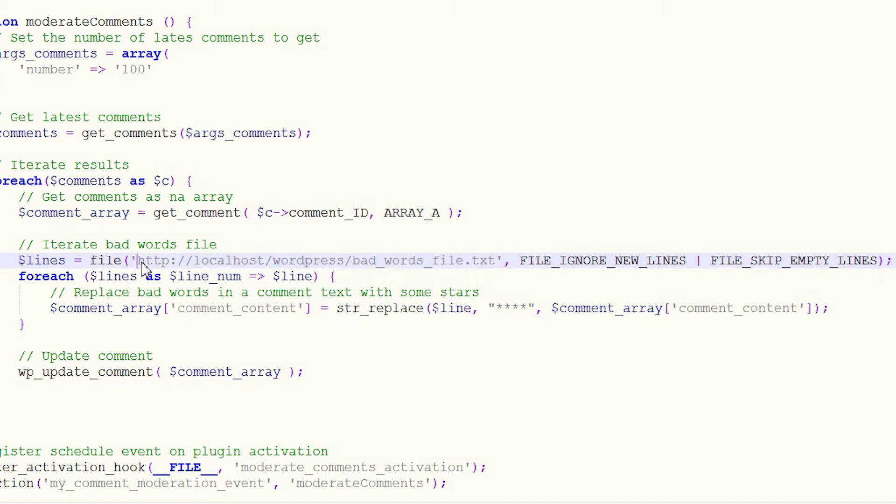
pyautogui.moveTo(138, 261); pyautogui.dragTo(495, 260)
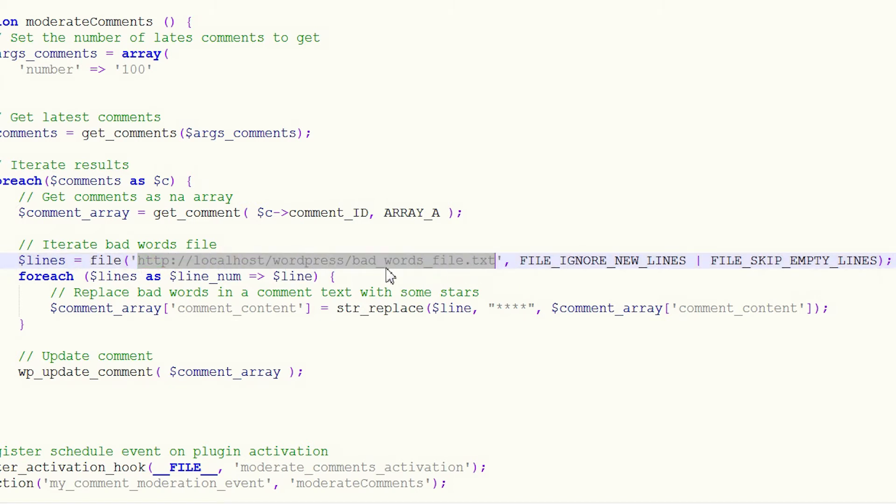
pyautogui.moveTo(406, 266)
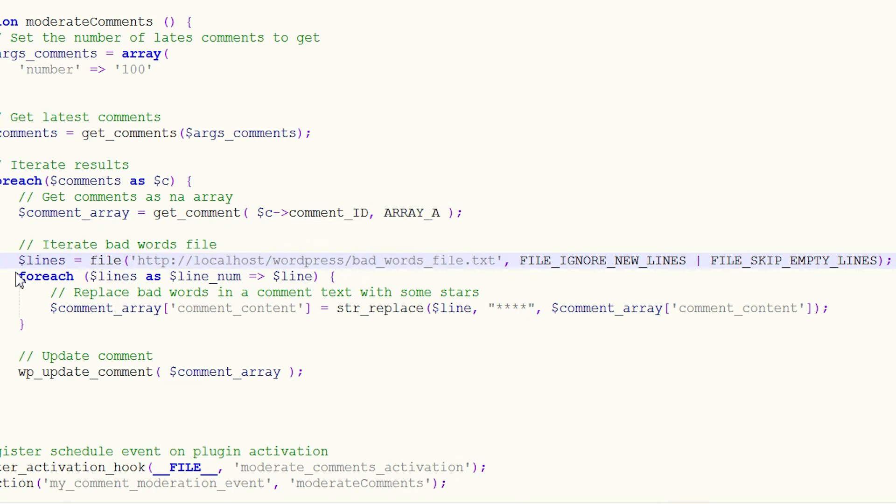
pyautogui.click(309, 276)
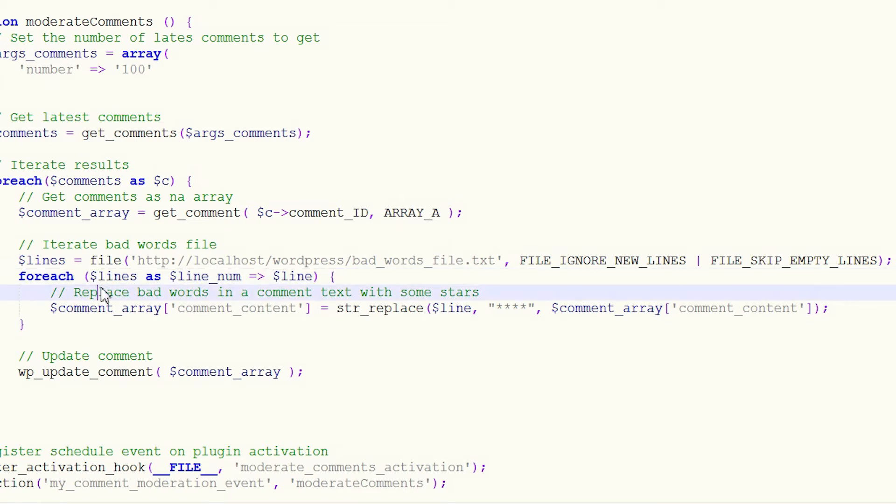
pyautogui.click(54, 309)
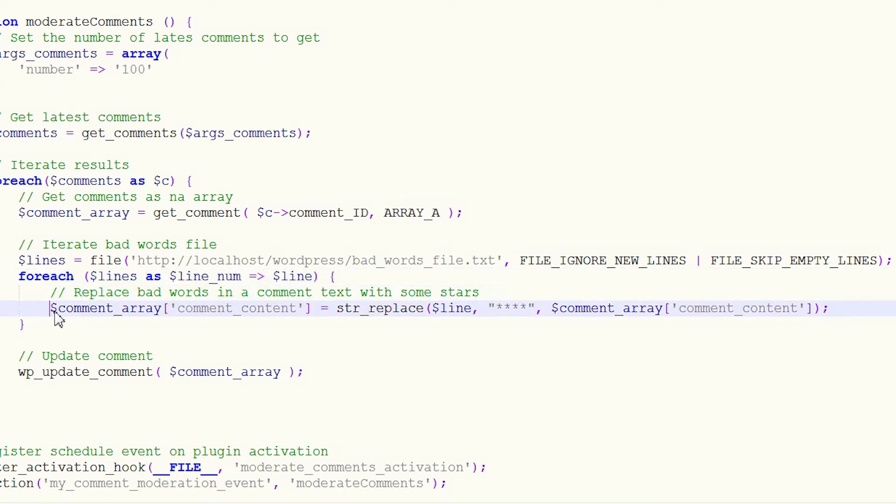
pyautogui.moveTo(51, 309); pyautogui.dragTo(741, 309)
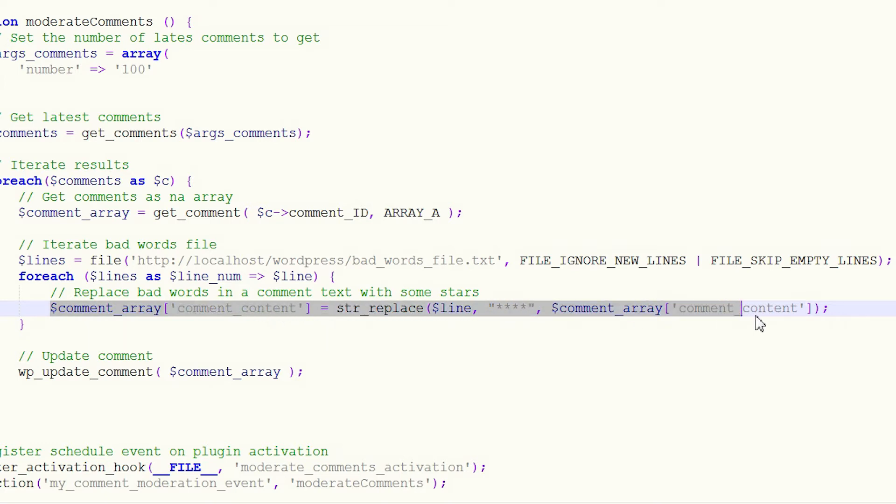
pyautogui.moveTo(100, 320)
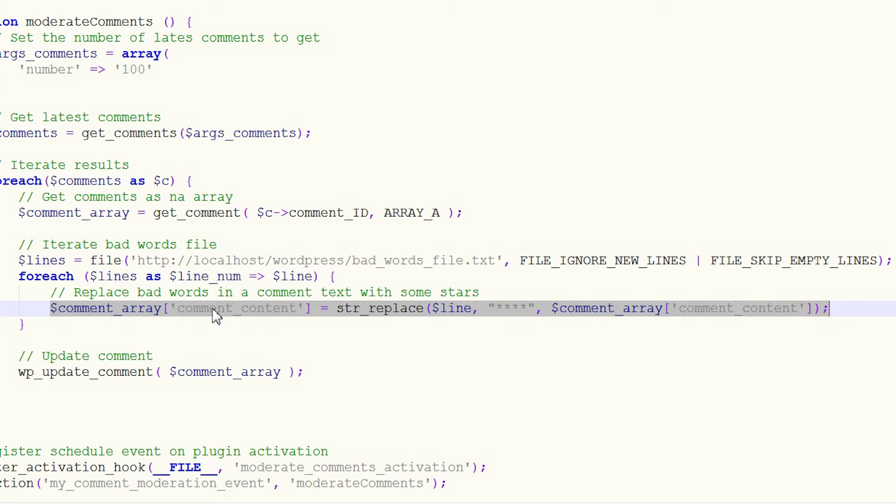
pyautogui.moveTo(400, 317)
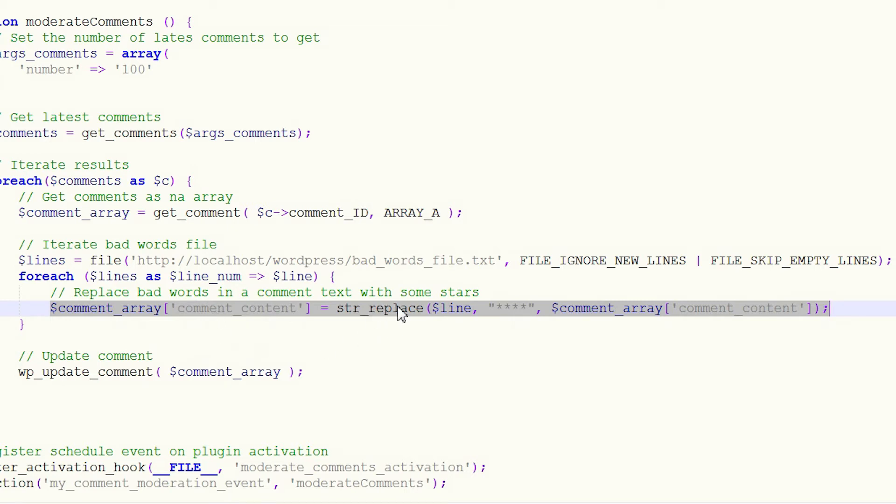
pyautogui.moveTo(509, 313)
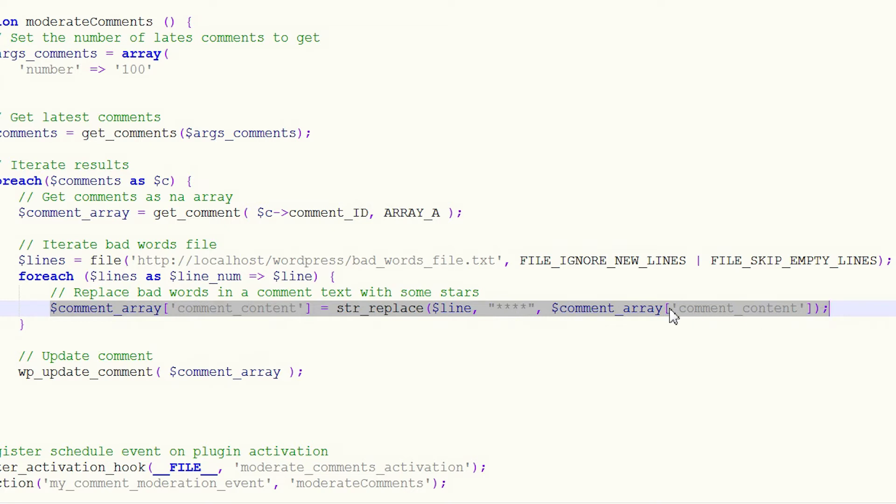
pyautogui.click(151, 355)
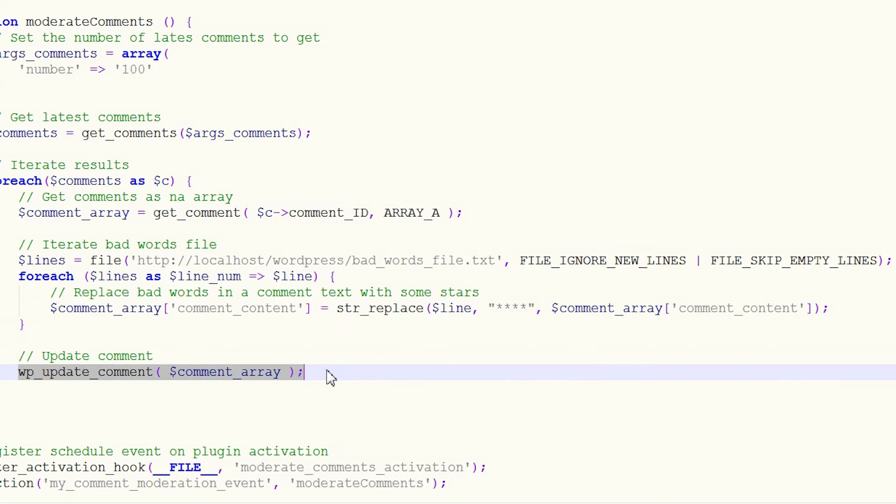
pyautogui.moveTo(237, 380)
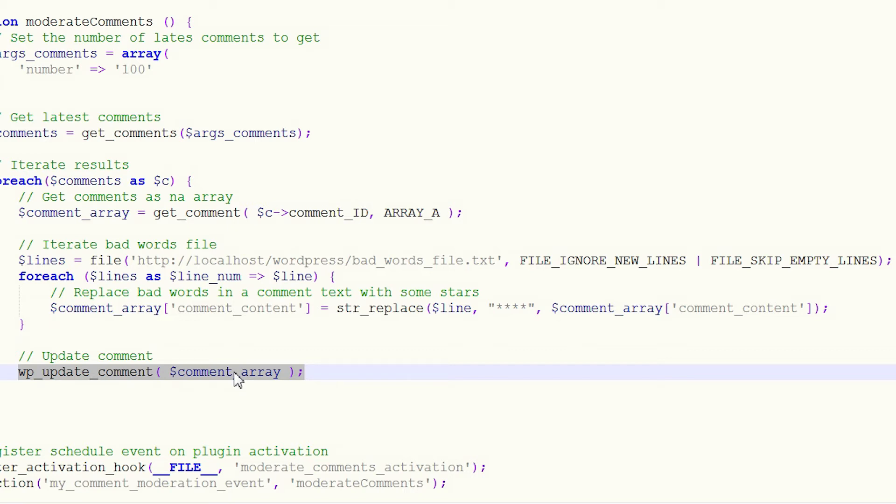
# - Review the activation callback scheduling moderateComments as a daily recurring event
pyautogui.hscroll(-3)
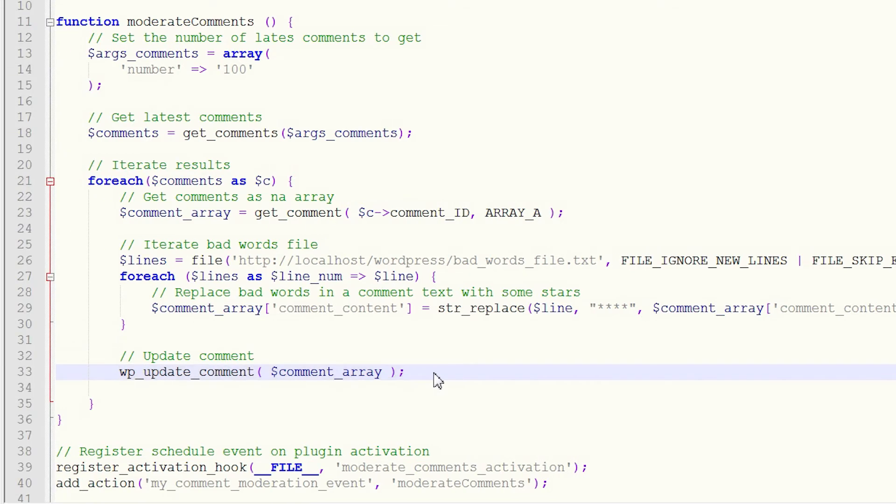
pyautogui.scroll(-3)
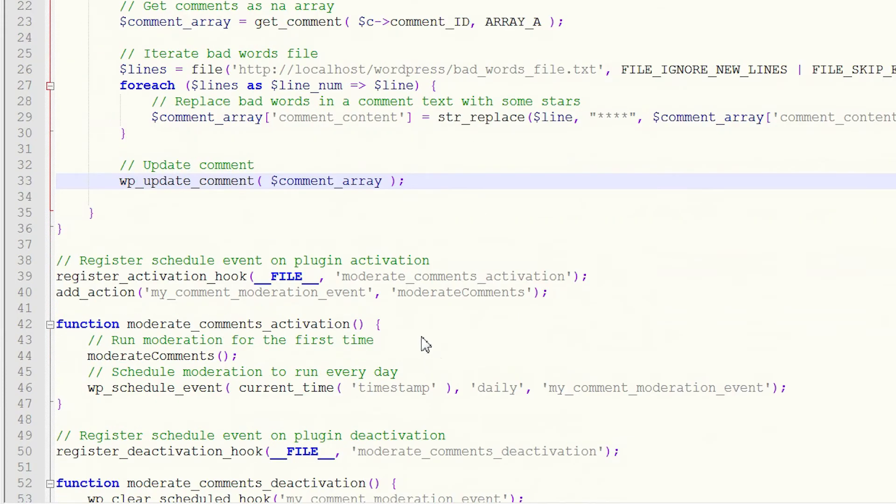
pyautogui.click(57, 276)
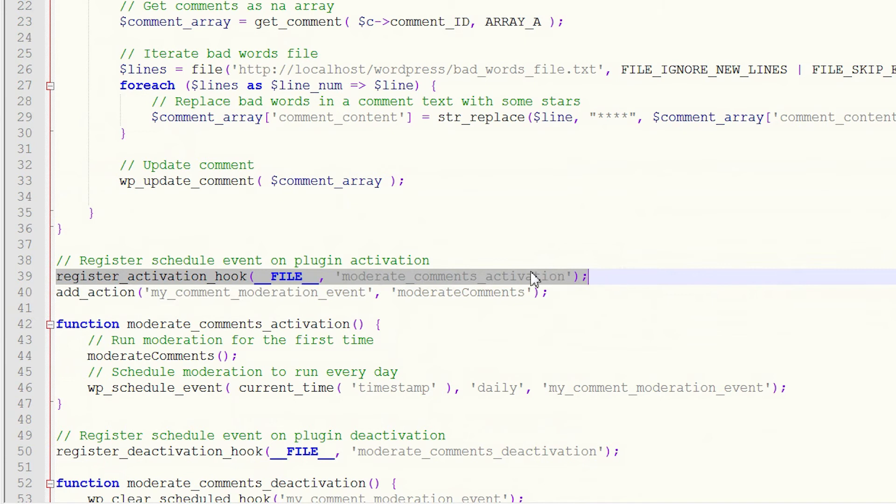
pyautogui.doubleClick(452, 276)
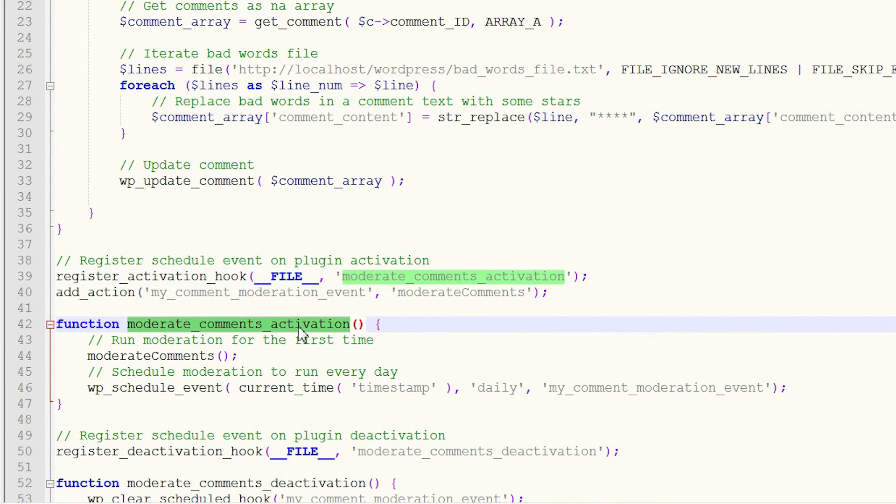
pyautogui.moveTo(180, 364)
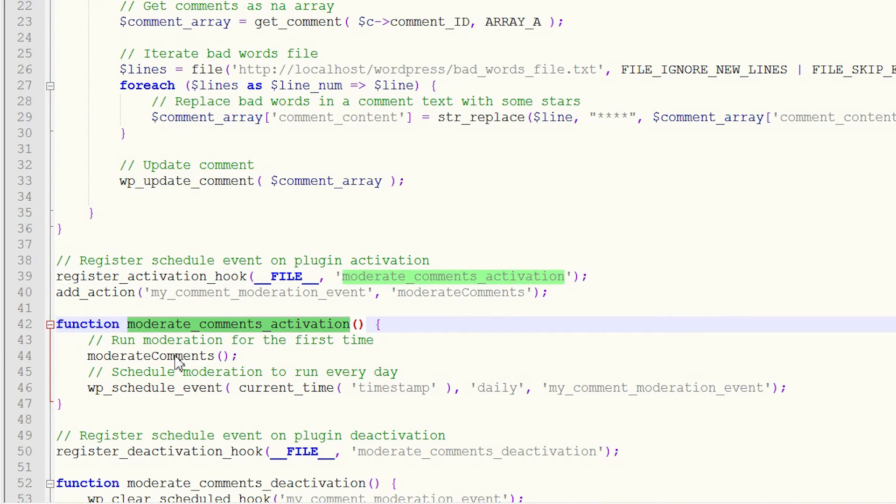
pyautogui.doubleClick(151, 355)
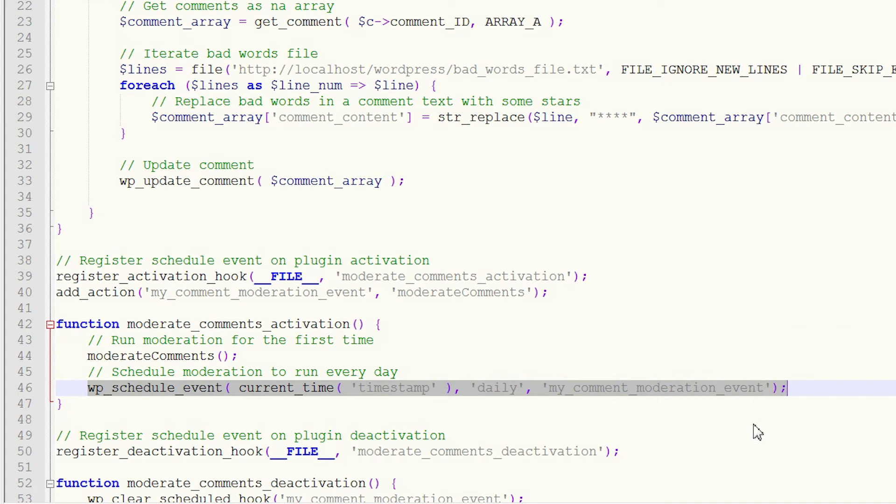
pyautogui.doubleClick(496, 389)
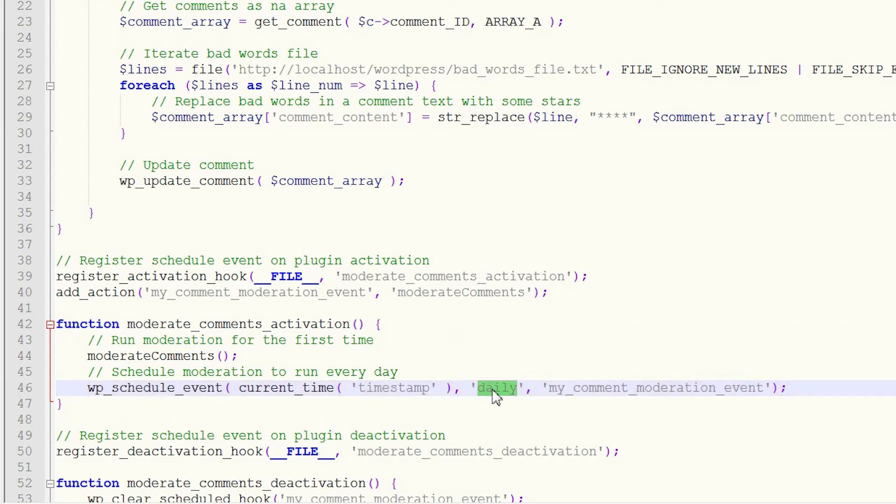
pyautogui.doubleClick(655, 389)
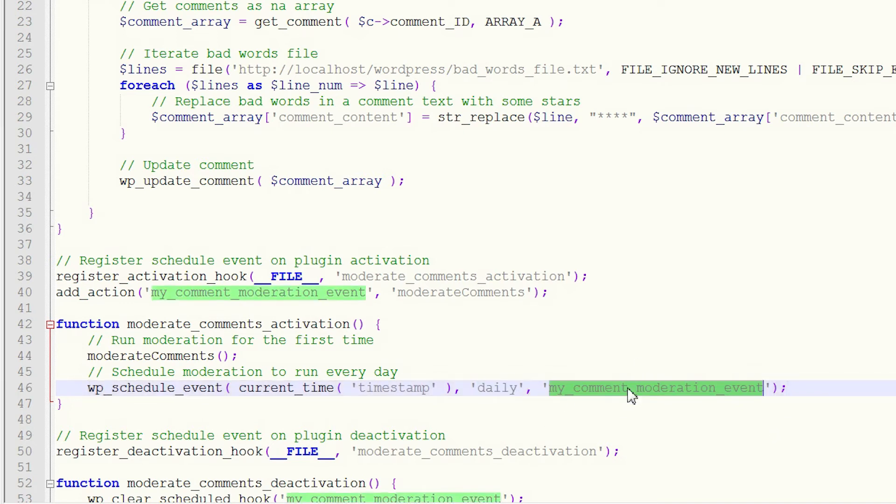
pyautogui.moveTo(277, 306)
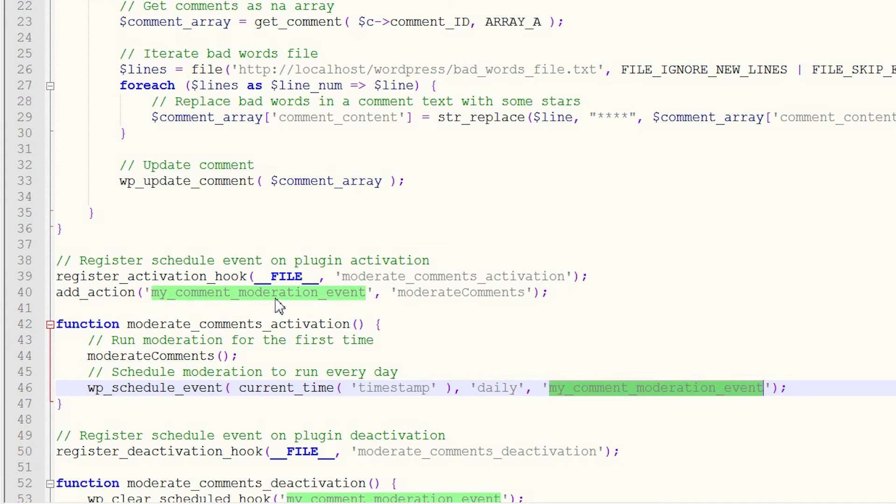
pyautogui.moveTo(445, 305)
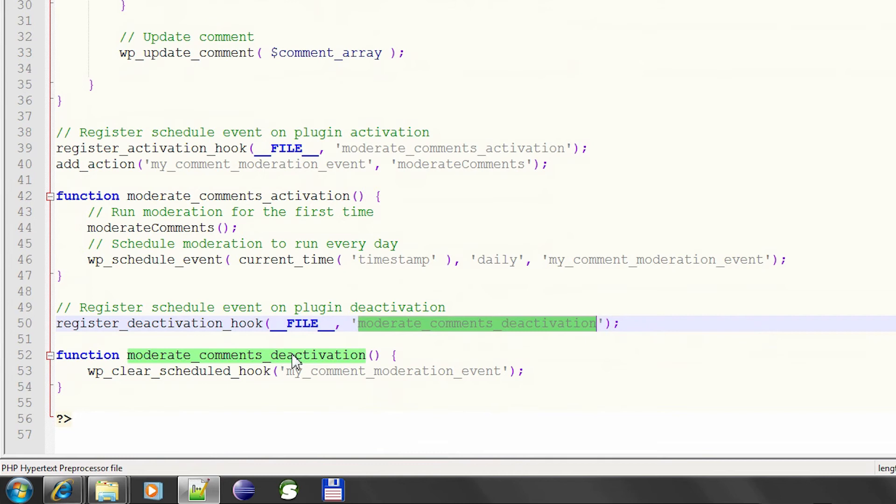
pyautogui.moveTo(188, 384)
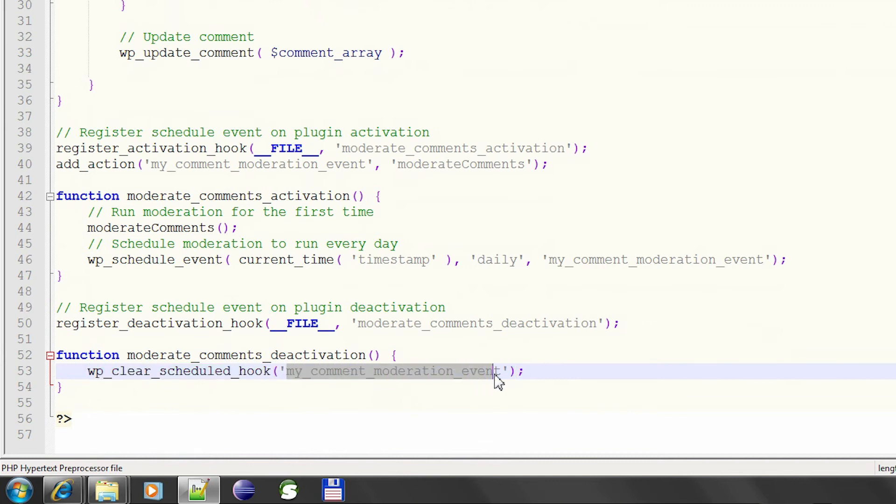
# - Review the deactivation hook clearing the scheduled event and switch to the WordPress dashboard
pyautogui.doubleClick(391, 371)
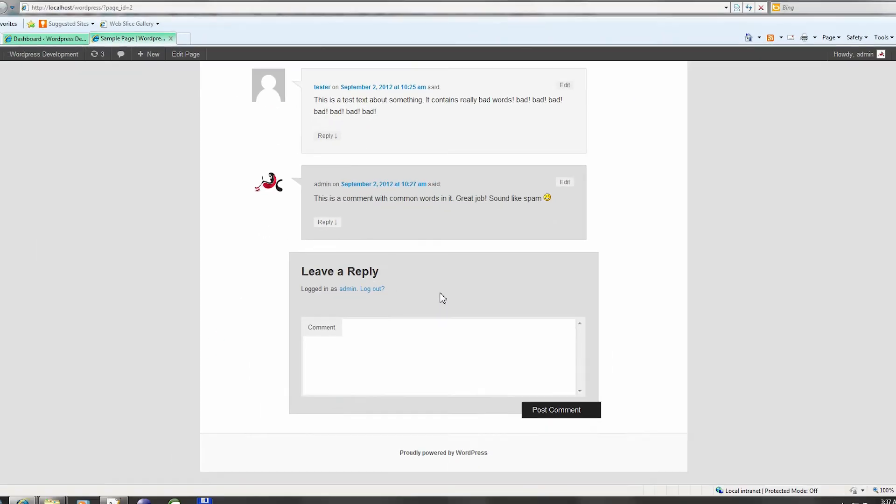
pyautogui.click(64, 52)
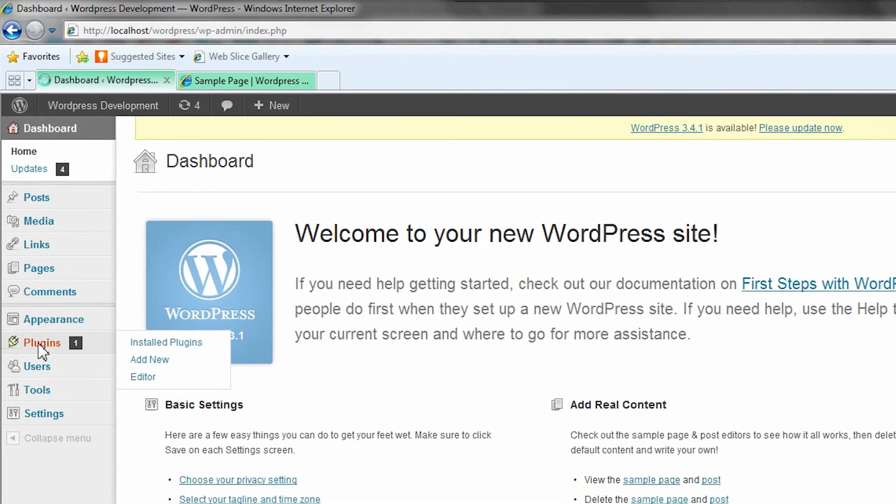
# - Activate the ITC Comments Moderator Plugin from Installed Plugins and switch to the sample page
pyautogui.click(166, 342)
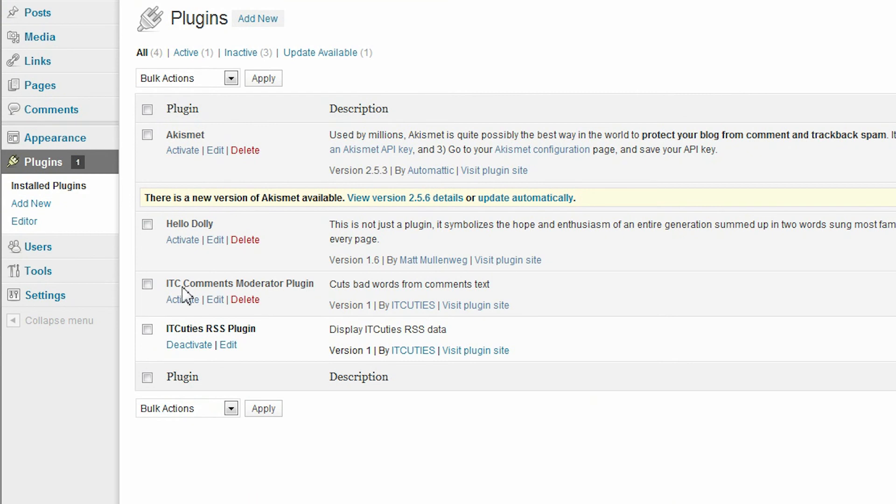
pyautogui.moveTo(183, 299)
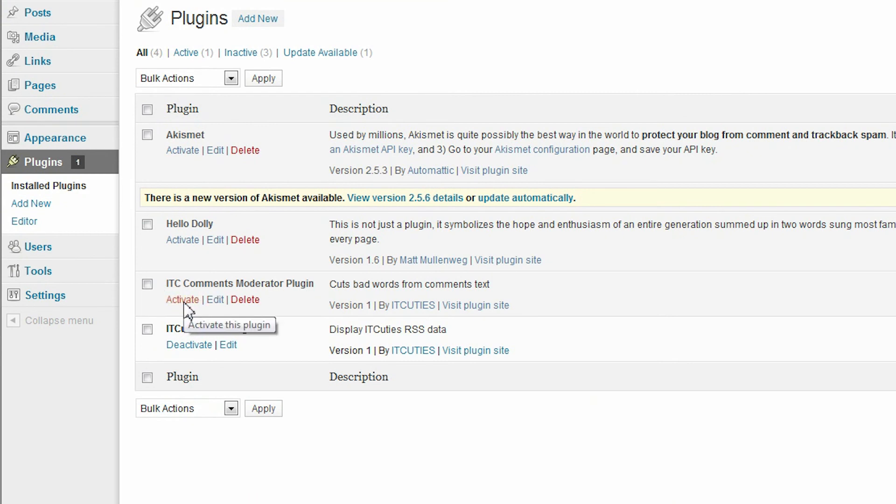
pyautogui.click(182, 299)
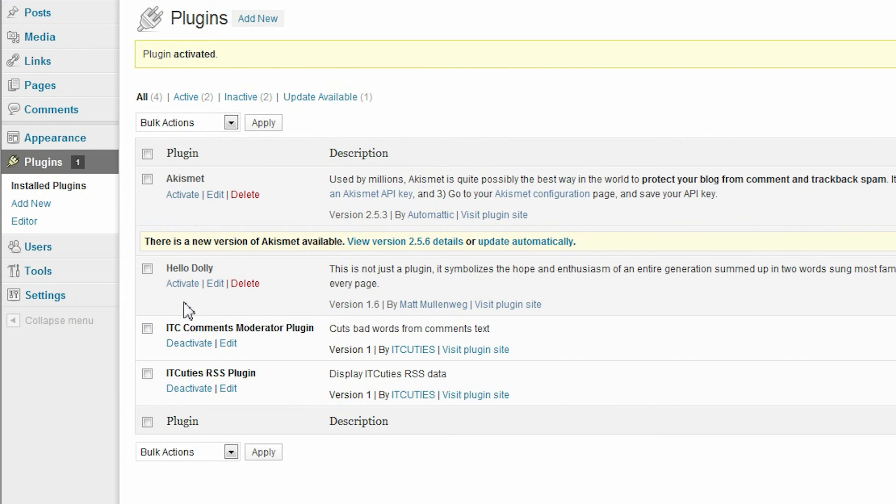
pyautogui.click(146, 48)
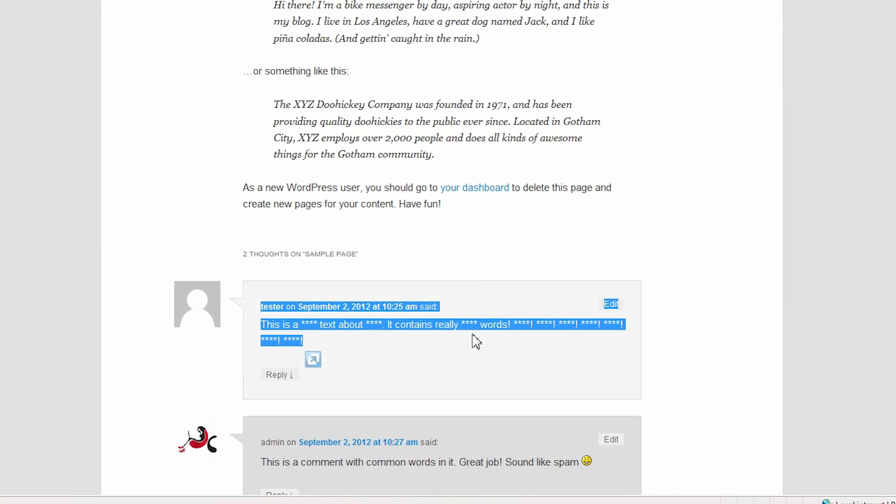
pyautogui.moveTo(495, 342)
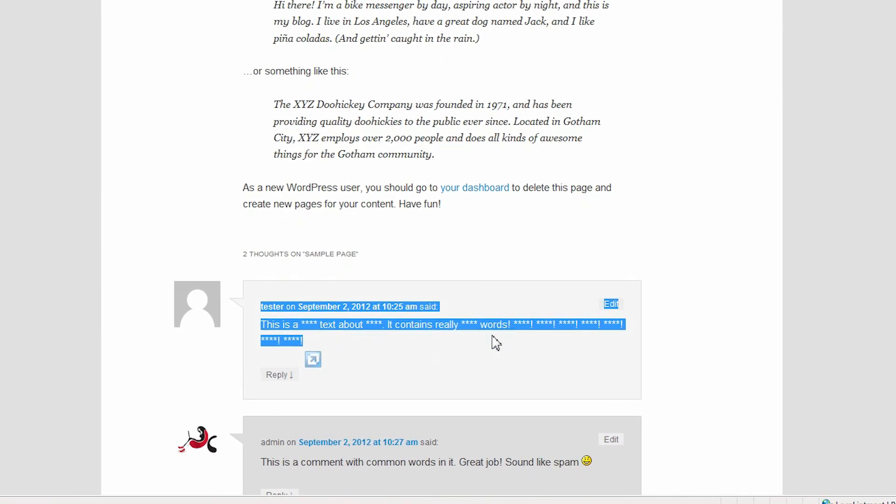